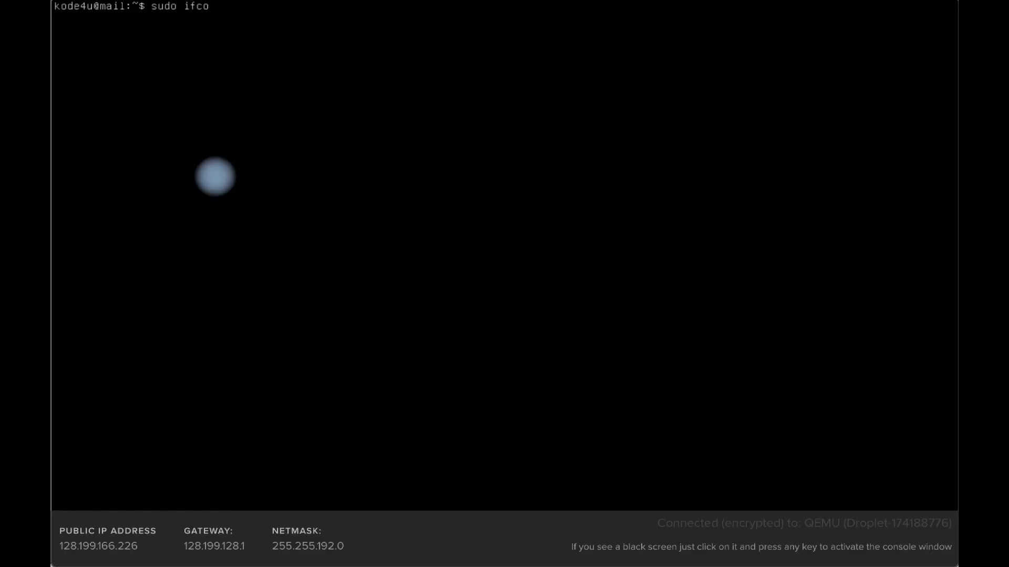
pyautogui.write('nfi')
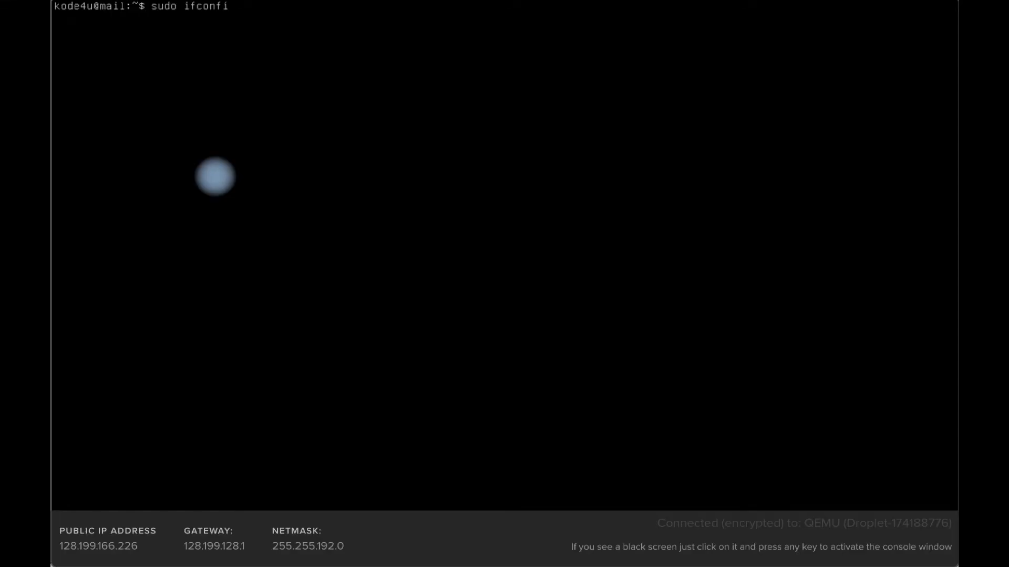
pyautogui.write('g eth0')
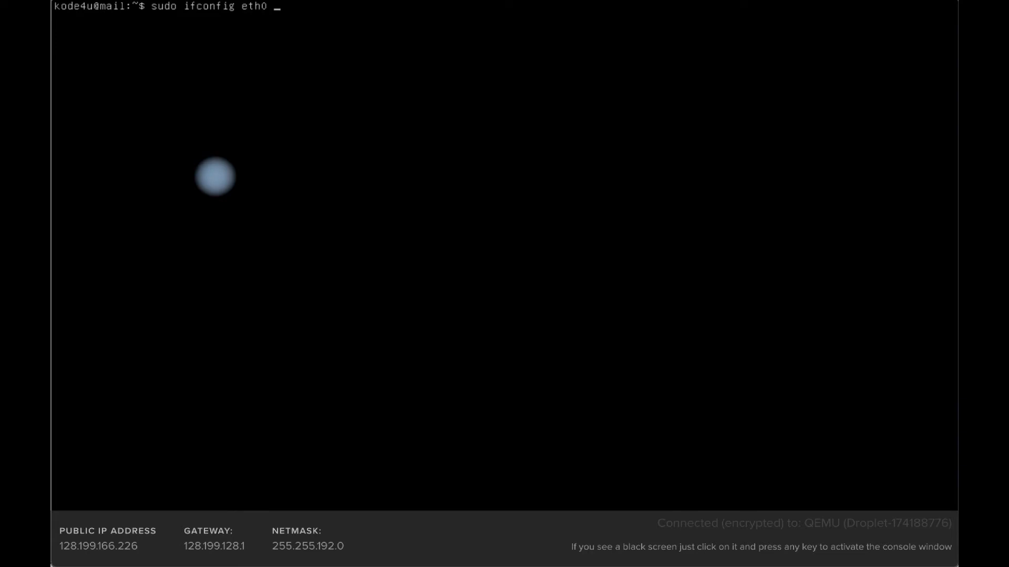
pyautogui.write('128.')
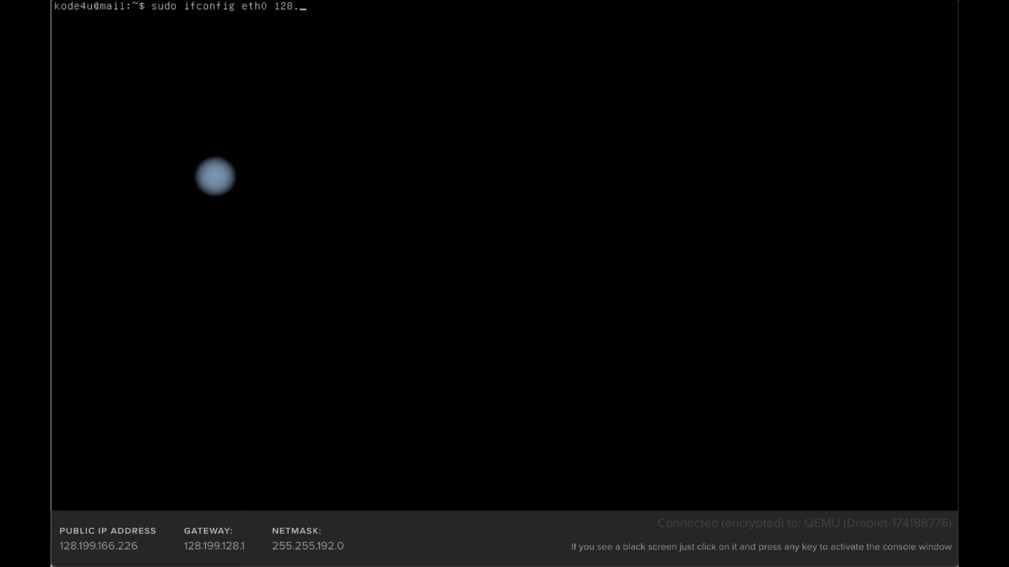
pyautogui.write('199')
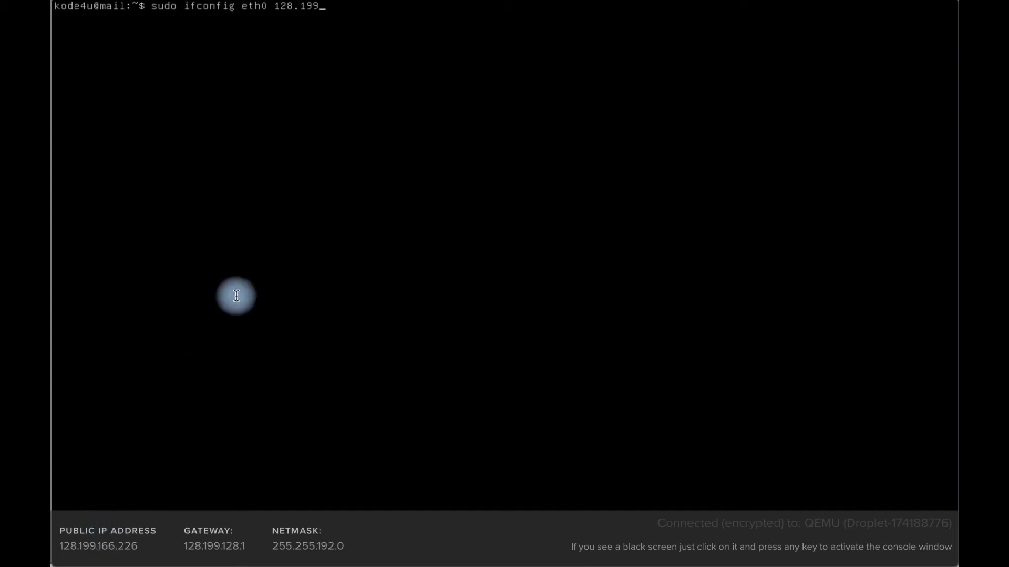
pyautogui.write('1')
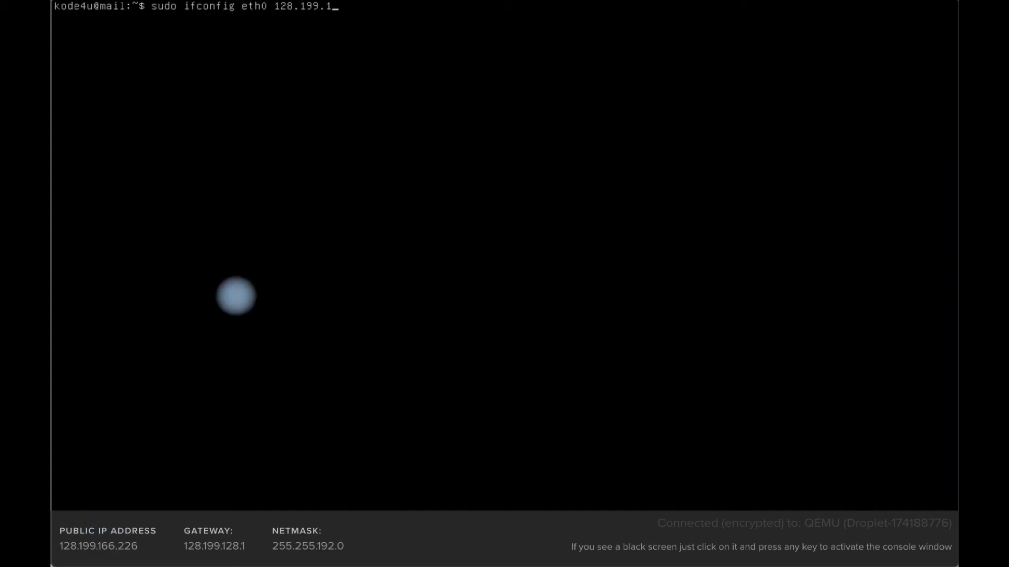
pyautogui.write('66.226')
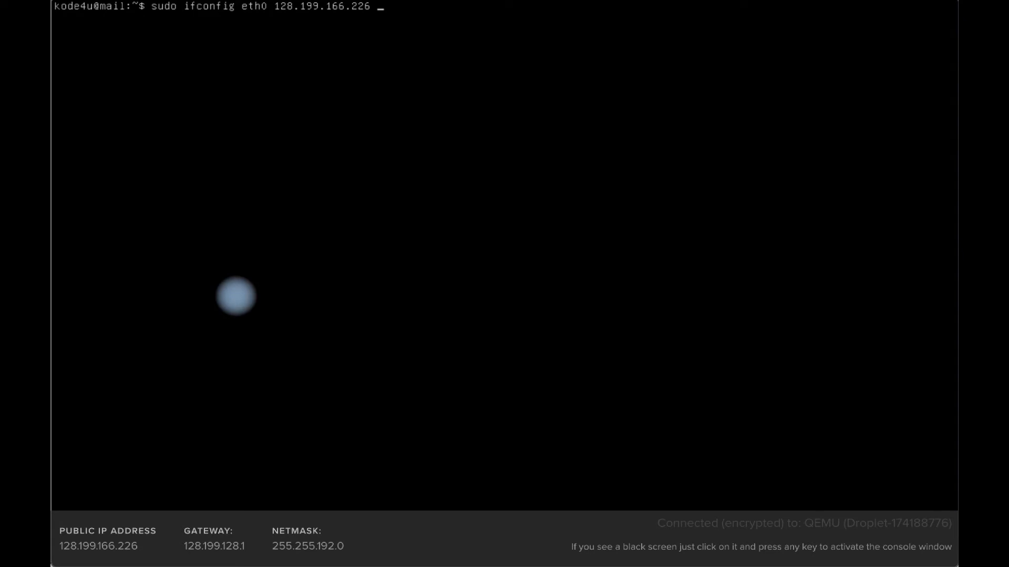
pyautogui.write('netmask')
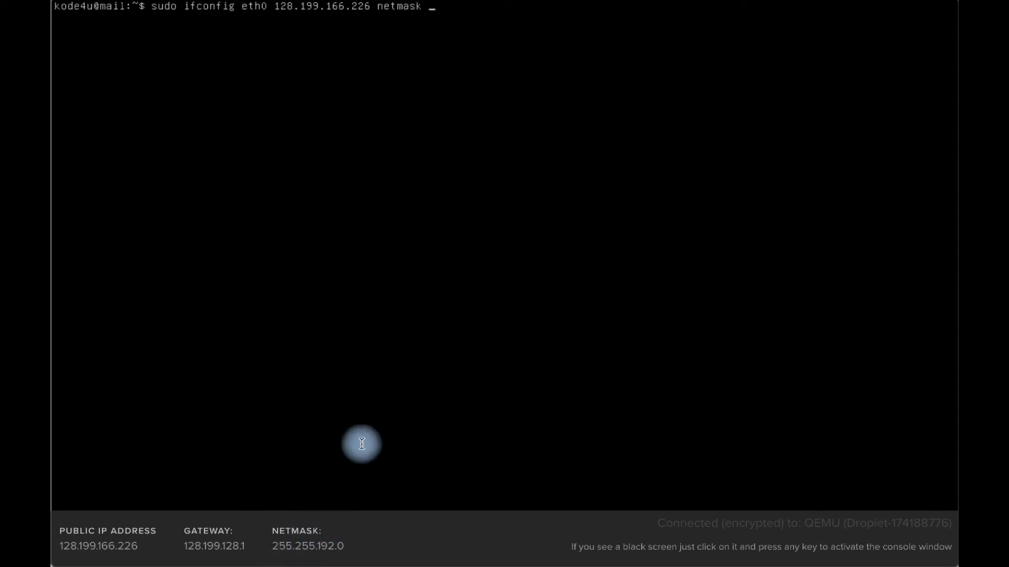
pyautogui.write('255.255.192')
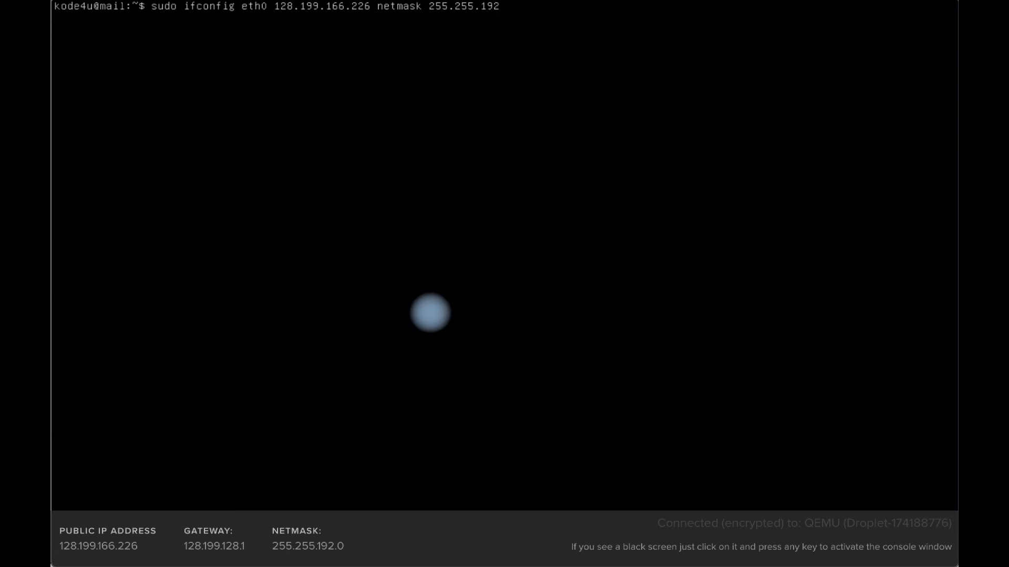
pyautogui.write('.0 up')
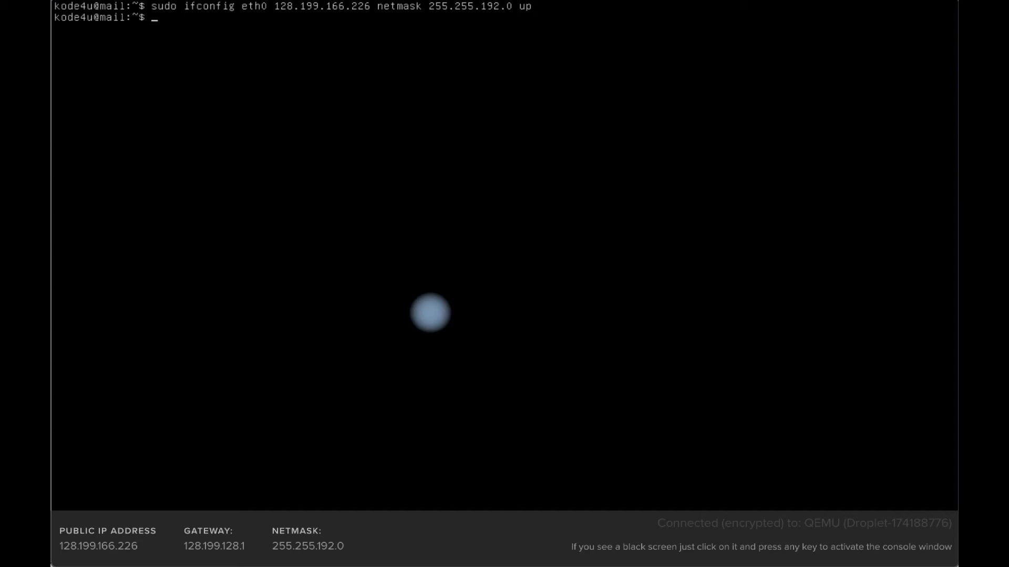
pyautogui.write('ip')
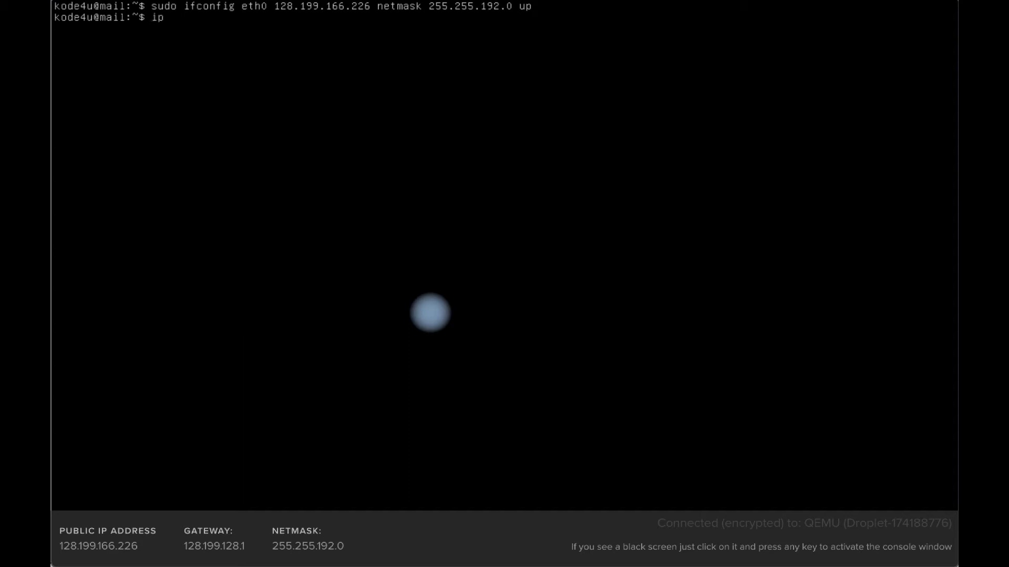
pyautogui.write('route add')
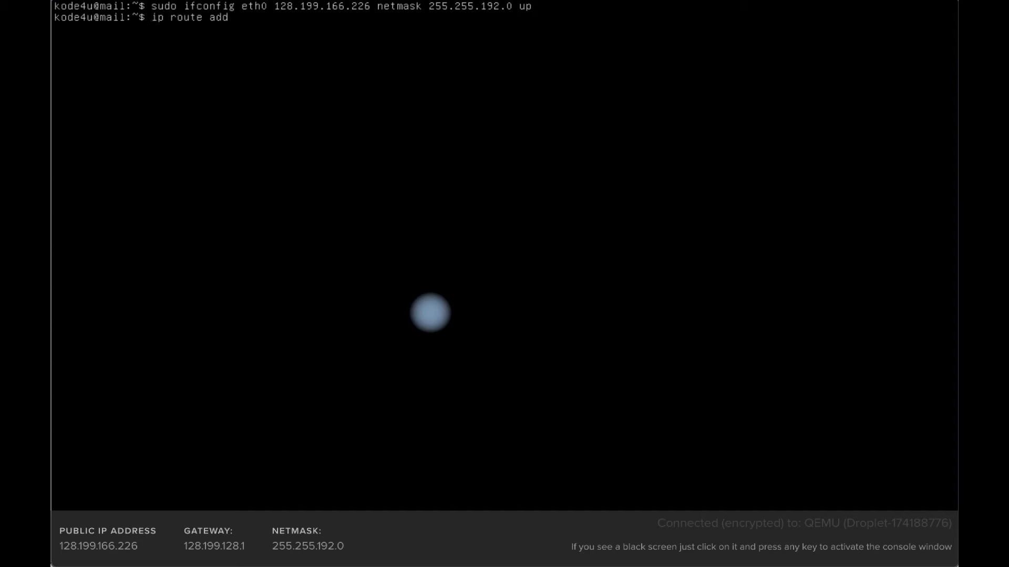
pyautogui.write('default')
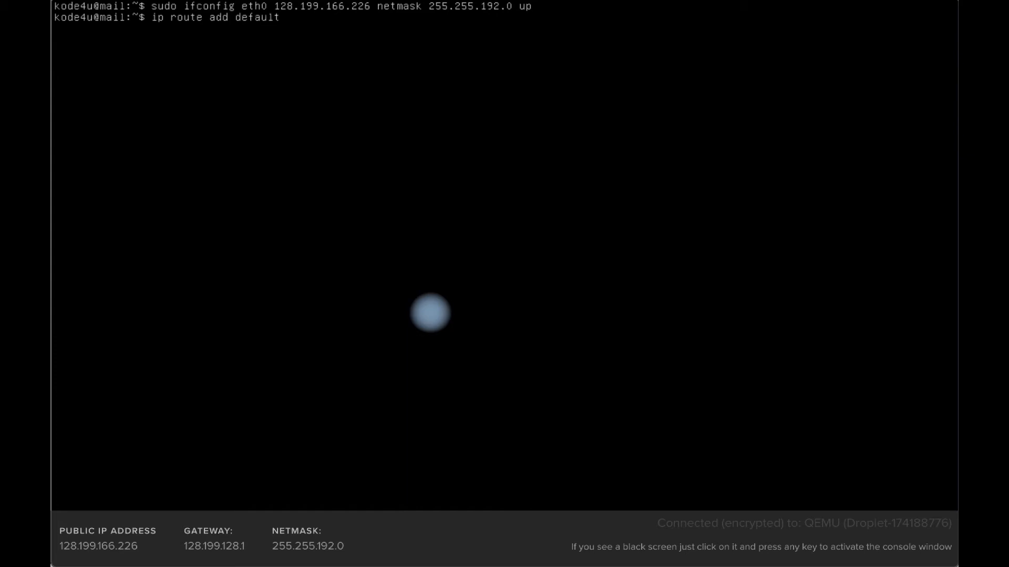
pyautogui.write('via')
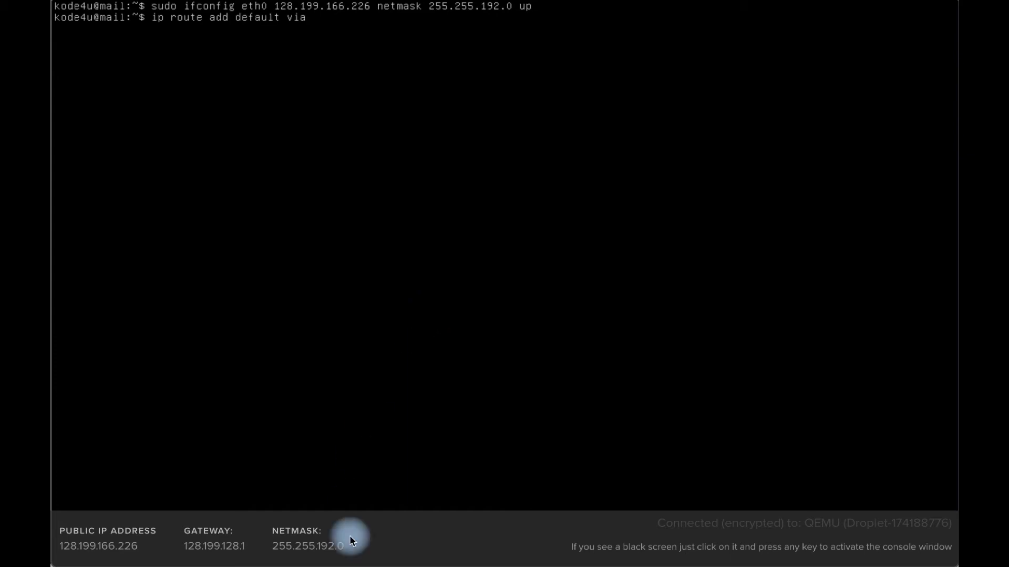
pyautogui.moveTo(192, 535)
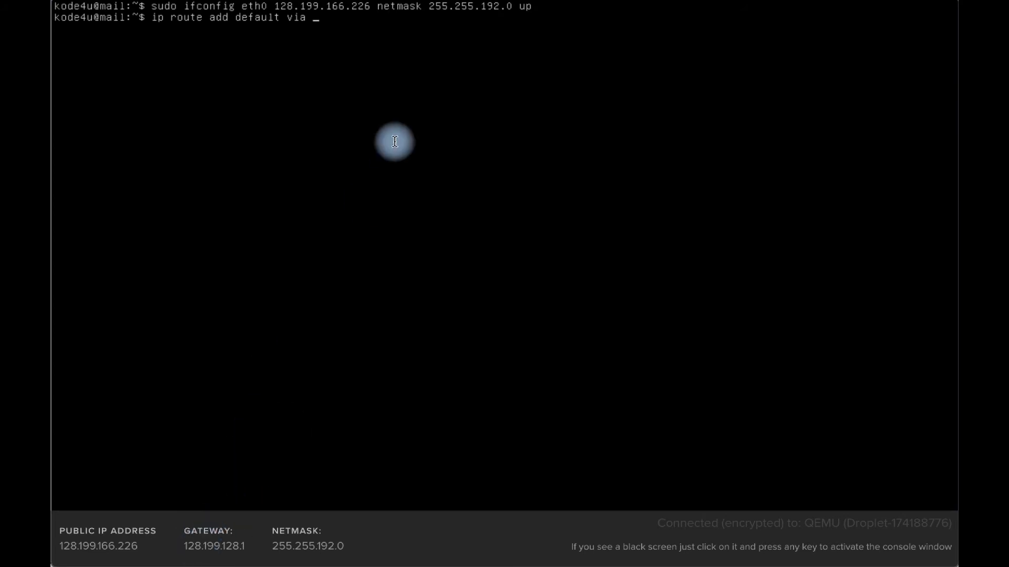
pyautogui.write('128')
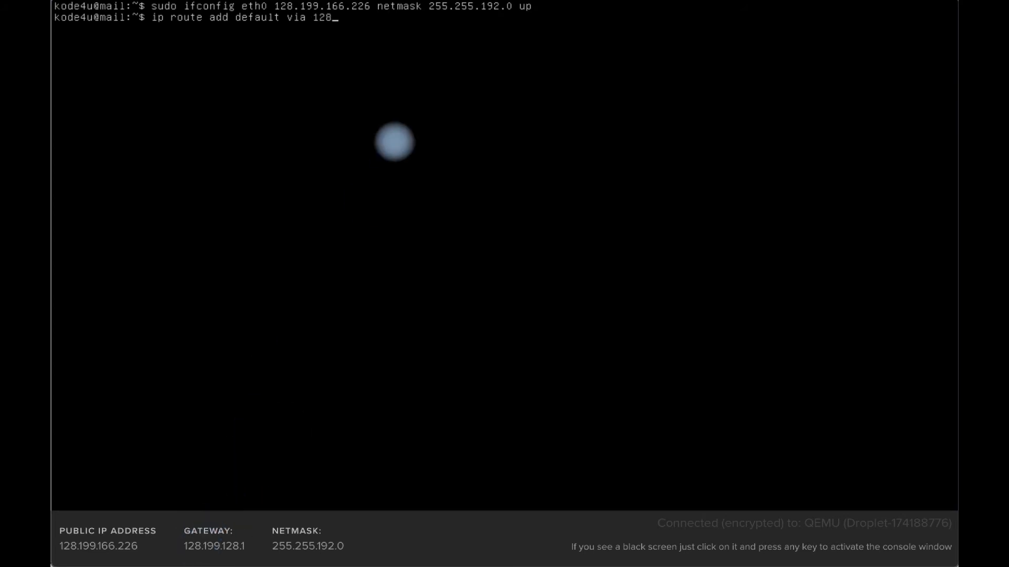
pyautogui.write('.199.128.1')
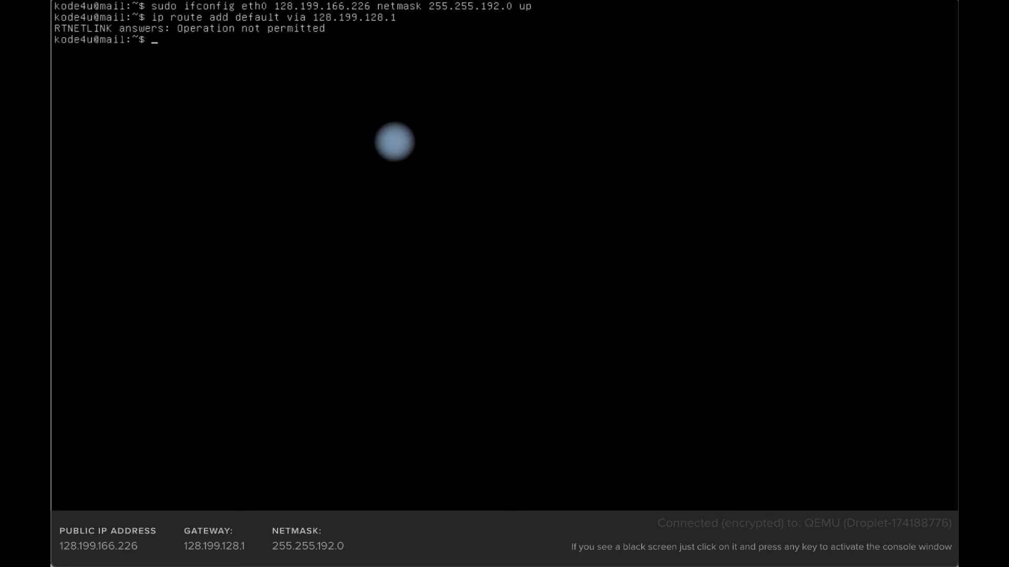
pyautogui.write('ip route add default via 128.199.128.1')
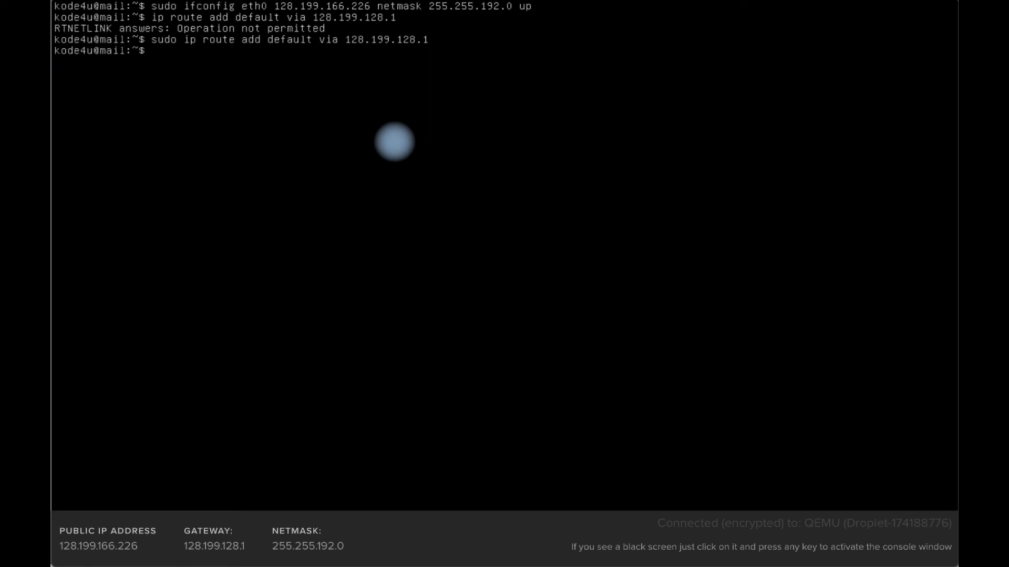
pyautogui.write('ping')
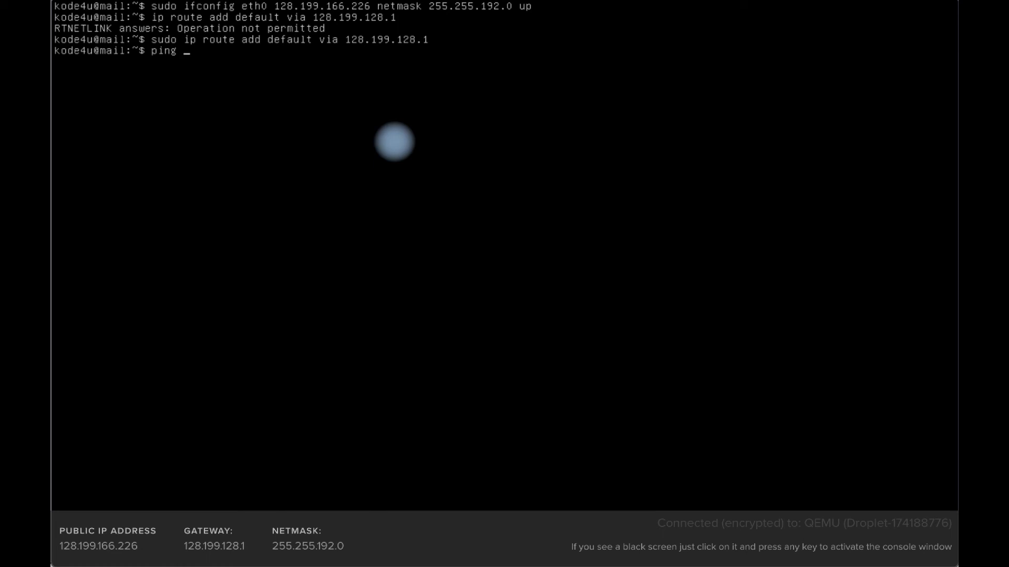
pyautogui.write('gog')
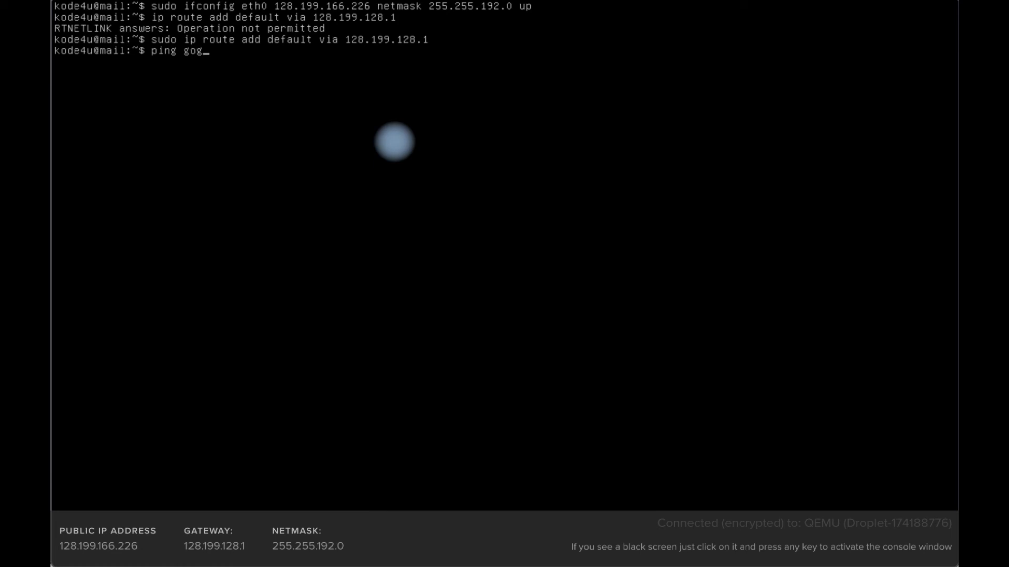